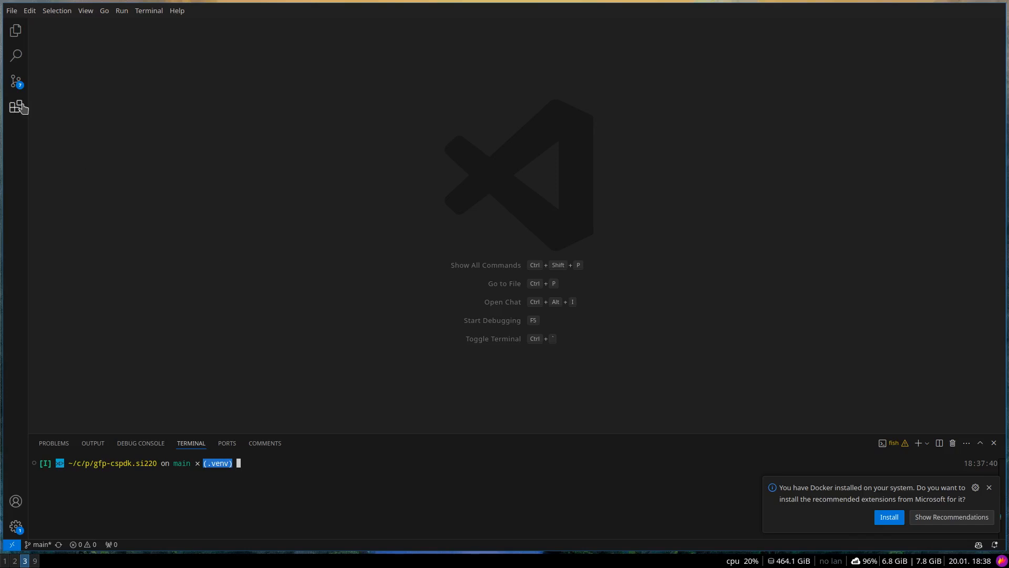
mouse_move(17, 107)
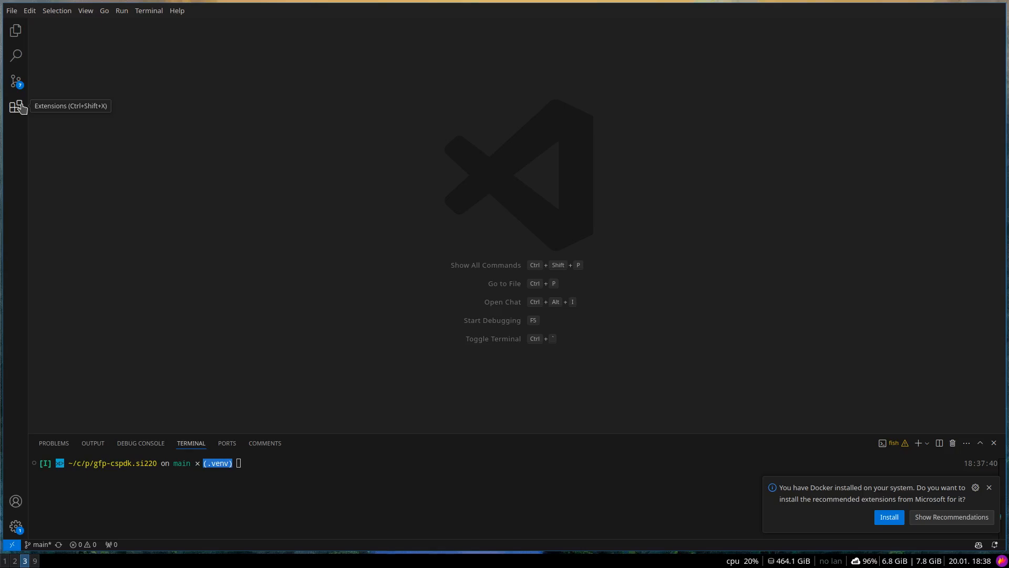
Search the Extensions marketplace for 'gdsfa' and install GDSFactory + 0.28.4
click(16, 107)
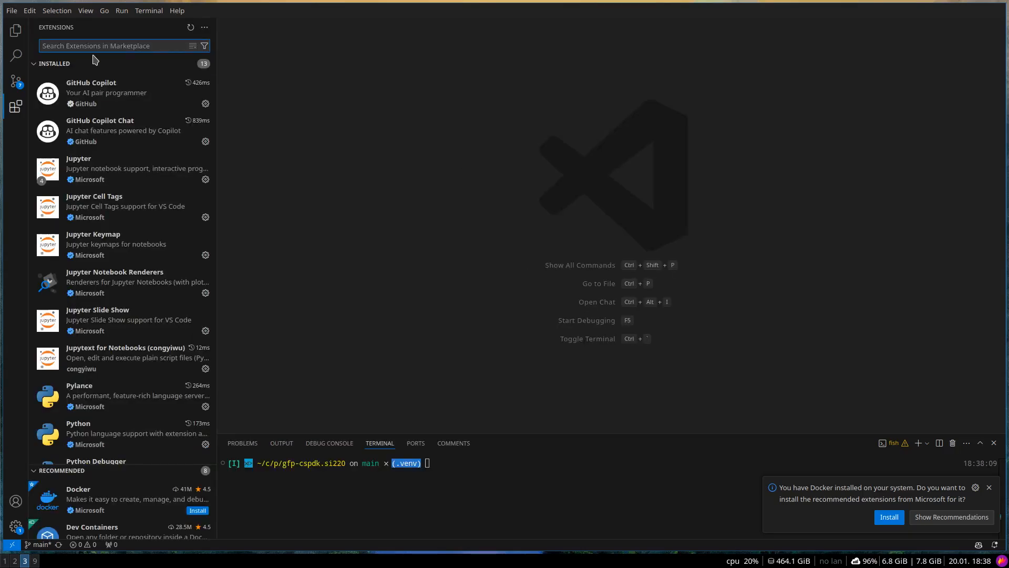
text(gdsfactory)
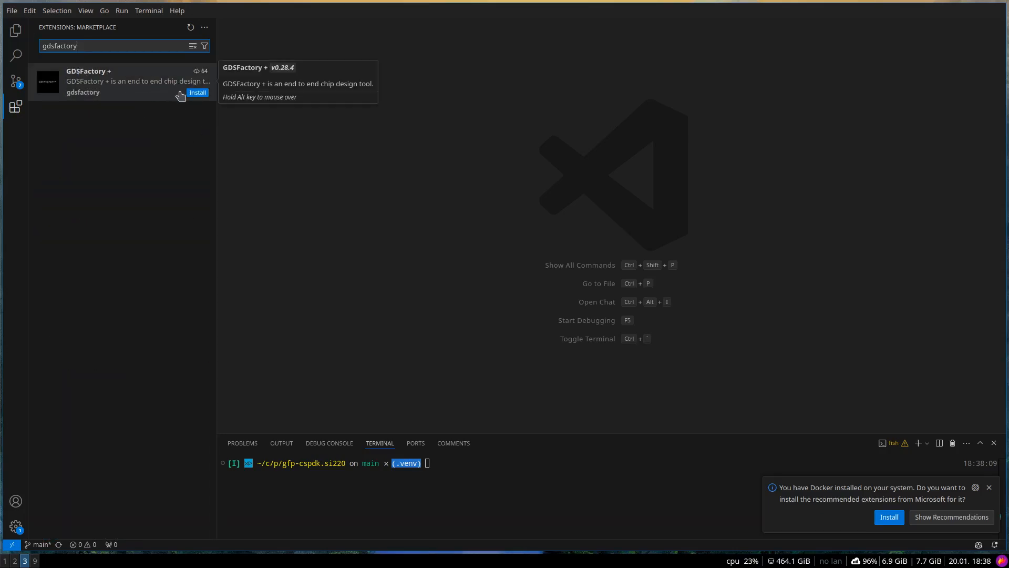
click(197, 92)
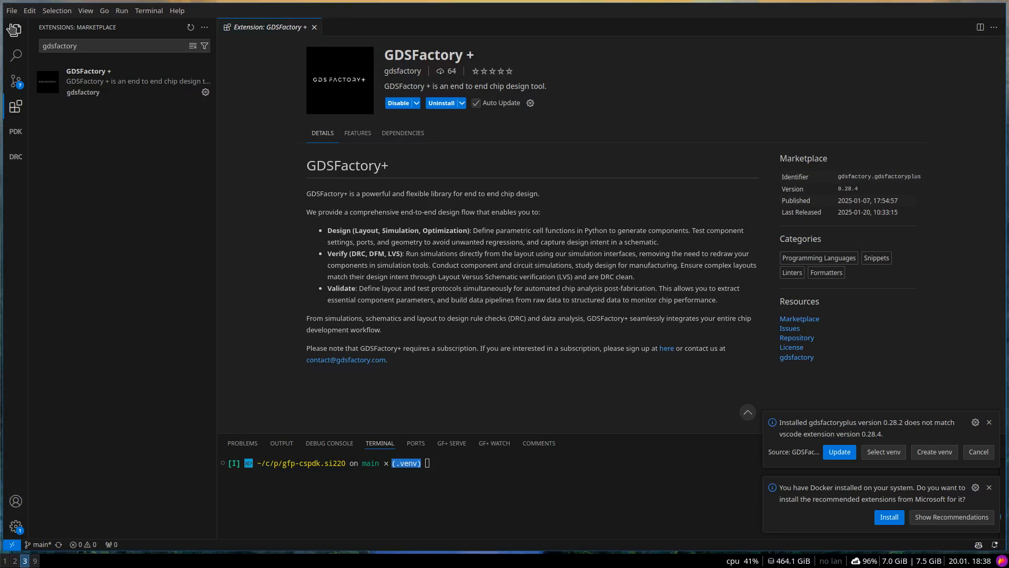
click(11, 11)
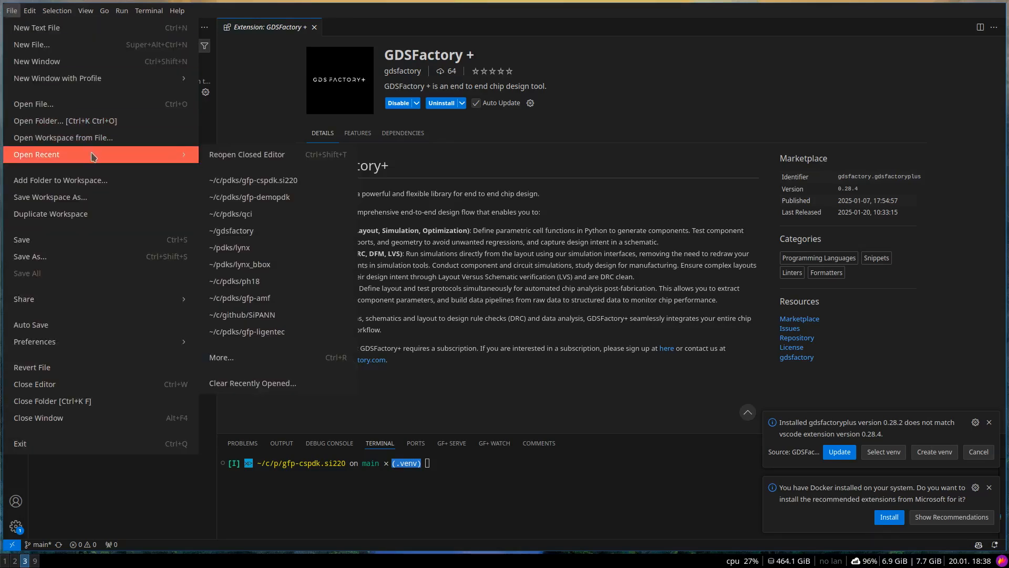
click(603, 388)
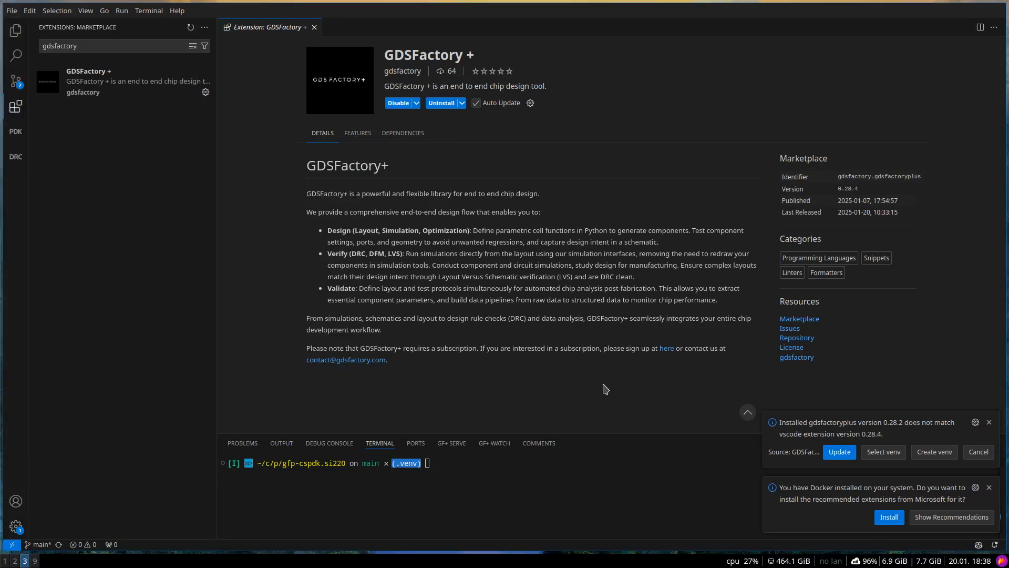
mouse_move(838, 450)
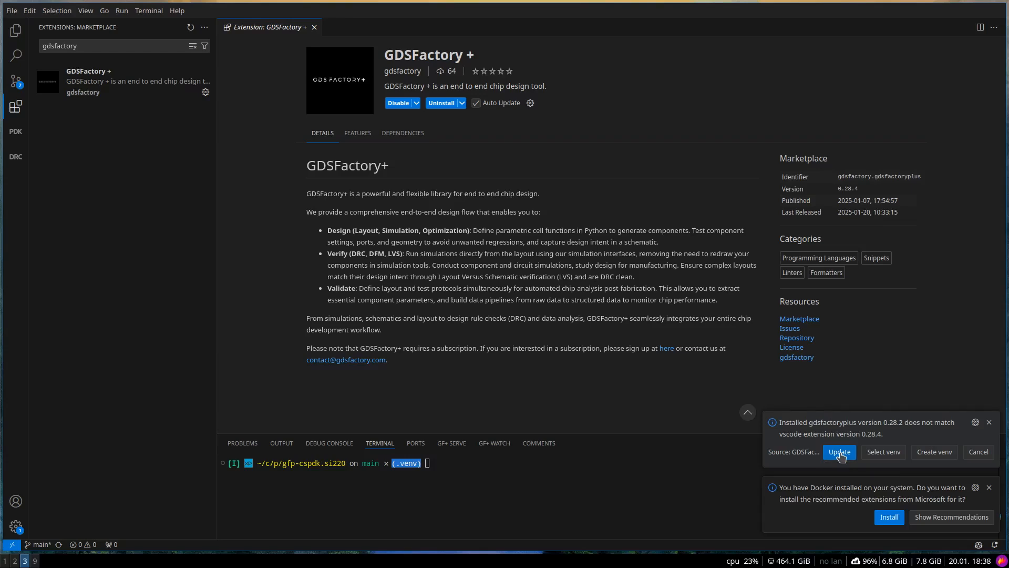
Update gdsfactoryplus from 0.28.2 to 0.28.4 via the version-mismatch notification
click(839, 451)
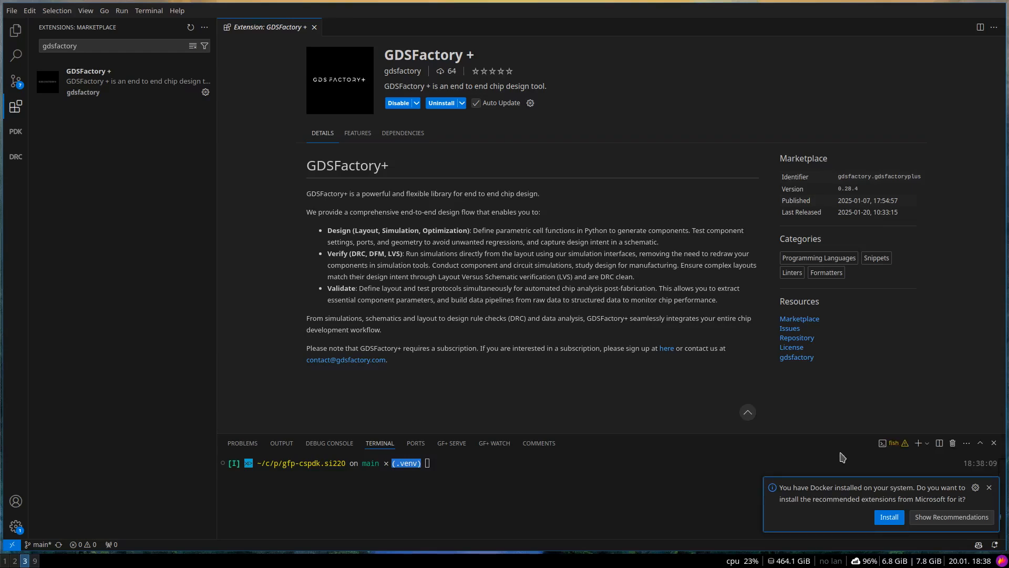
click(282, 442)
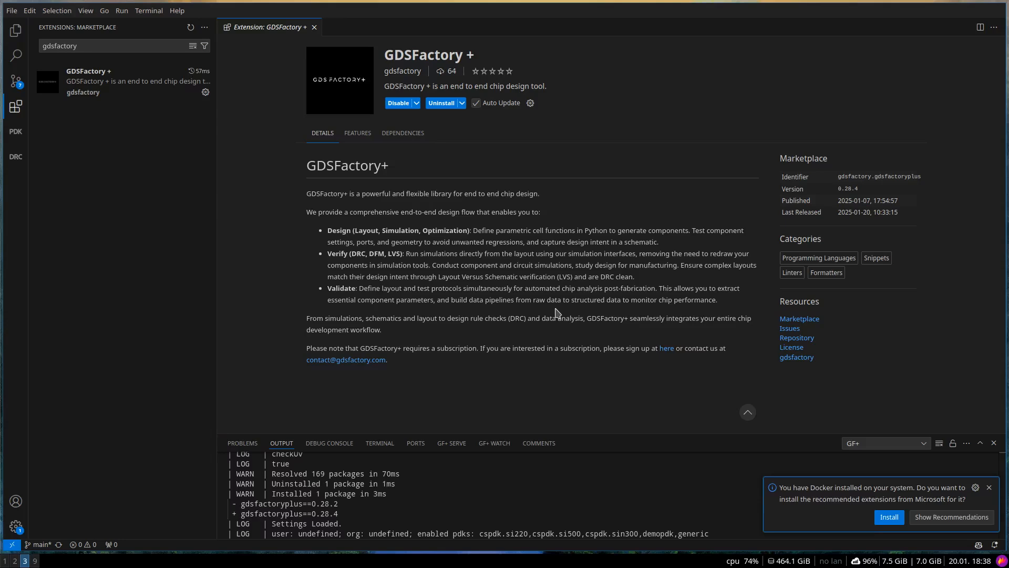
mouse_move(15, 131)
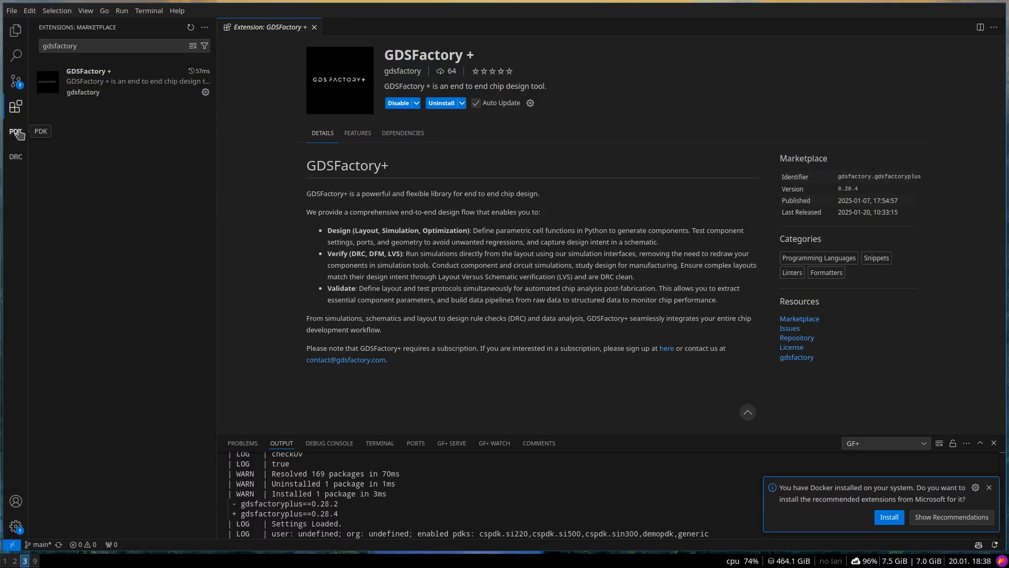
View the DRC results panel and the PDK project/foundry components panel
click(16, 131)
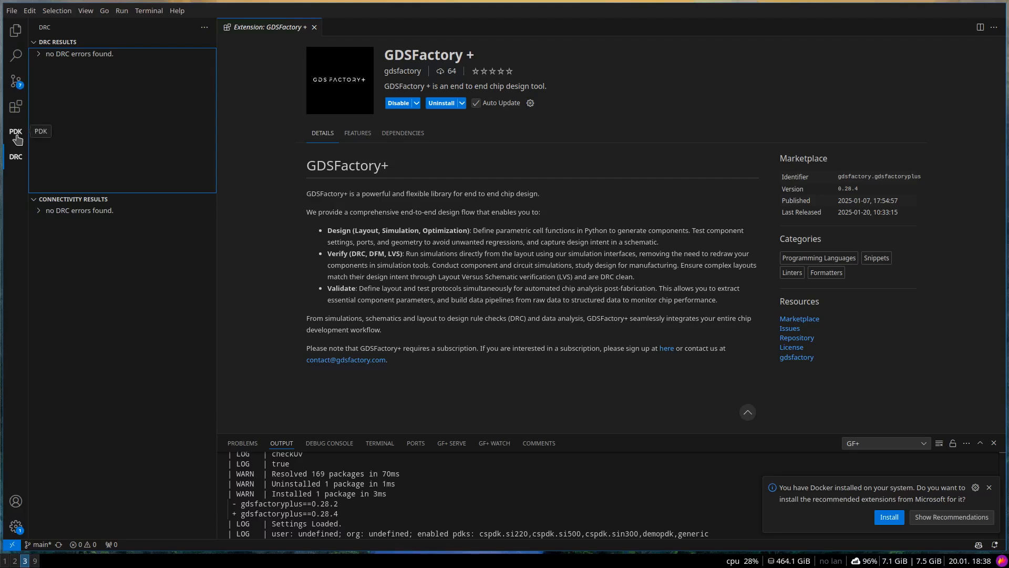
click(16, 132)
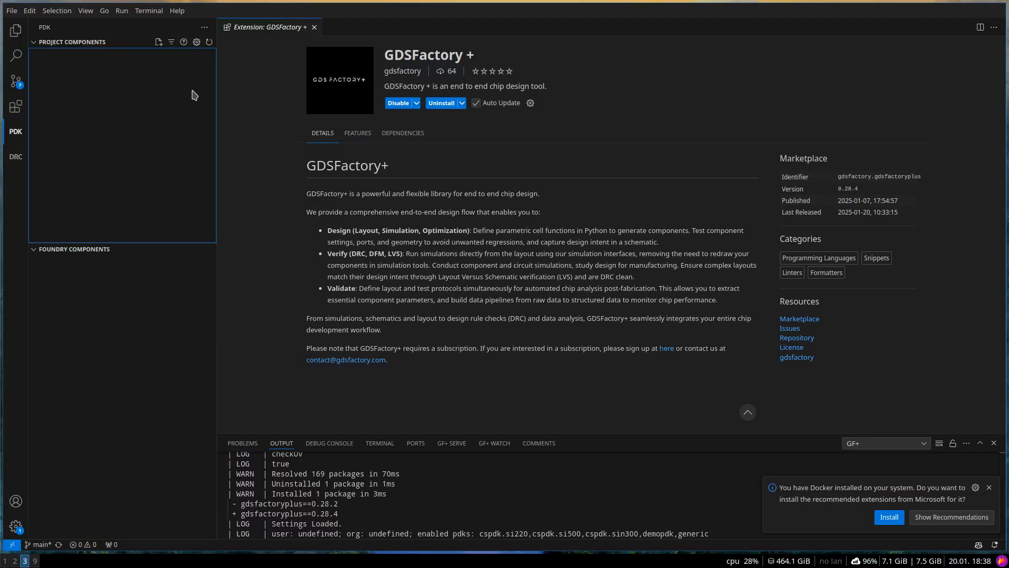
mouse_move(191, 102)
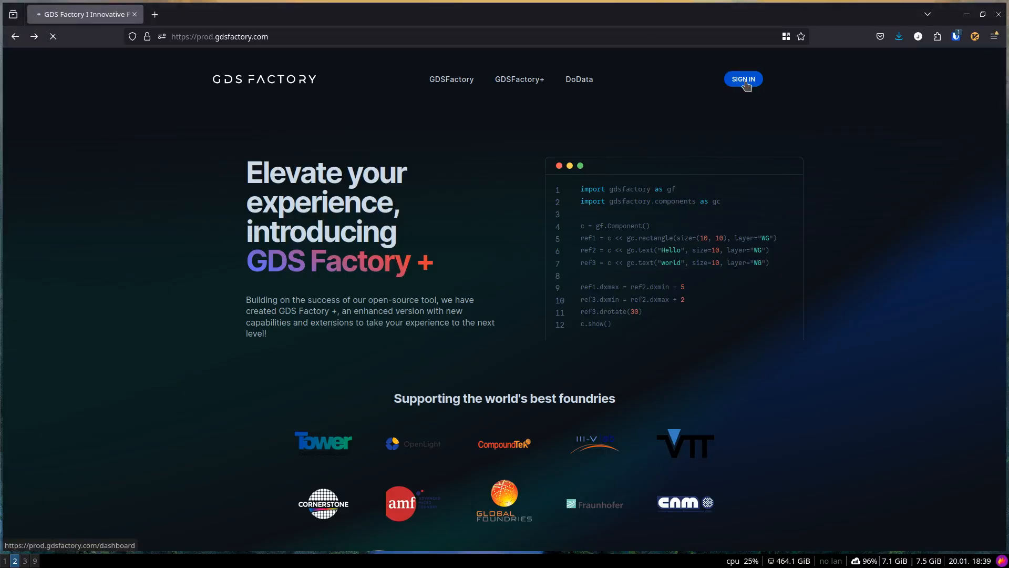
Sign in and save a new API key named myapikey on the API keys page
click(742, 79)
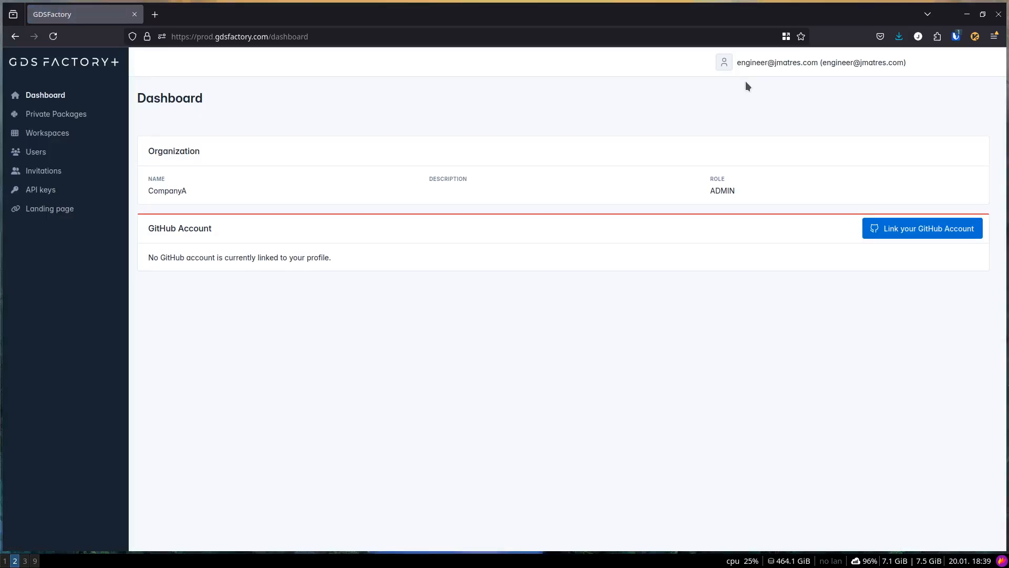
click(36, 189)
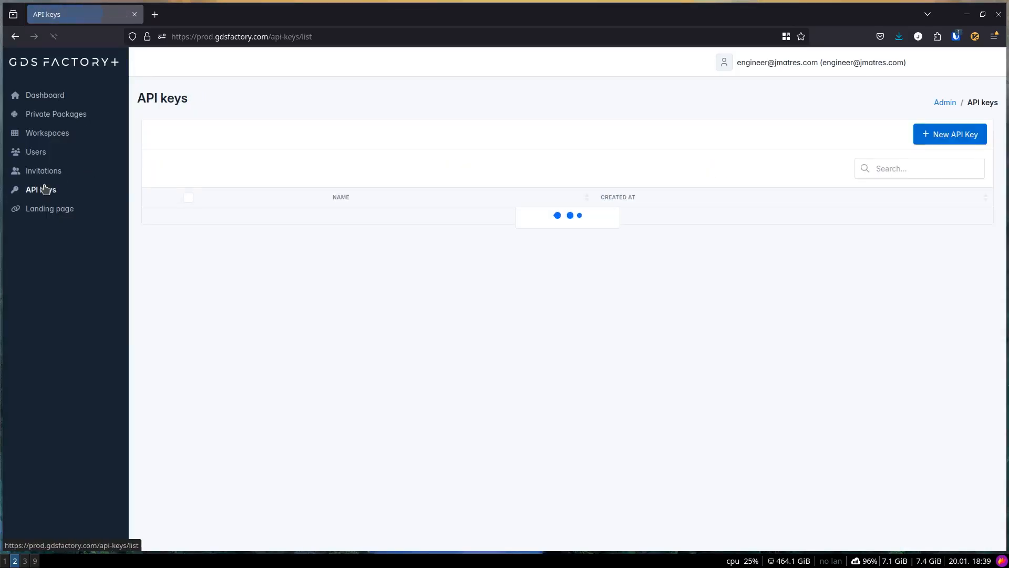
click(949, 134)
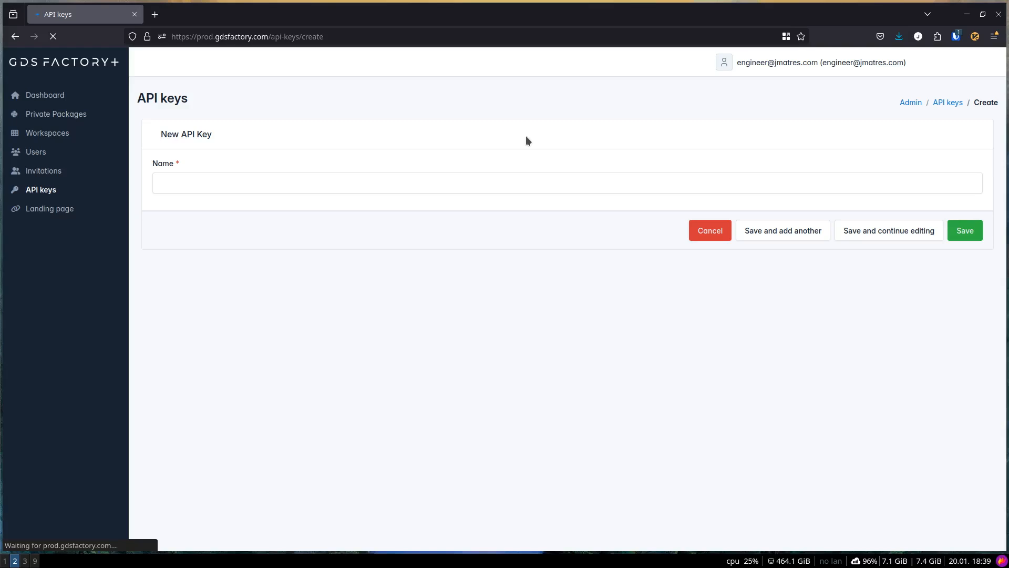
click(567, 182)
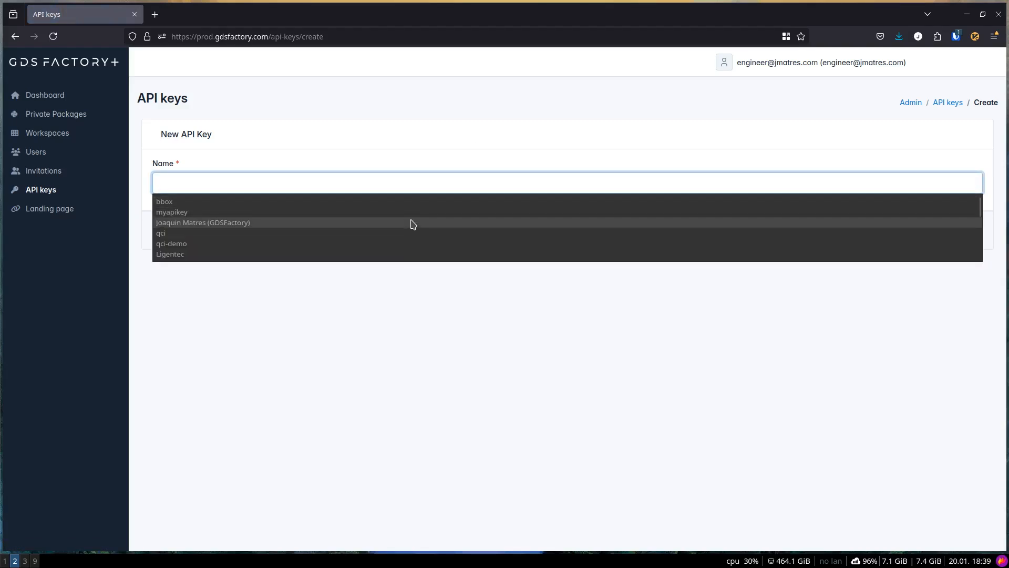
click(172, 211)
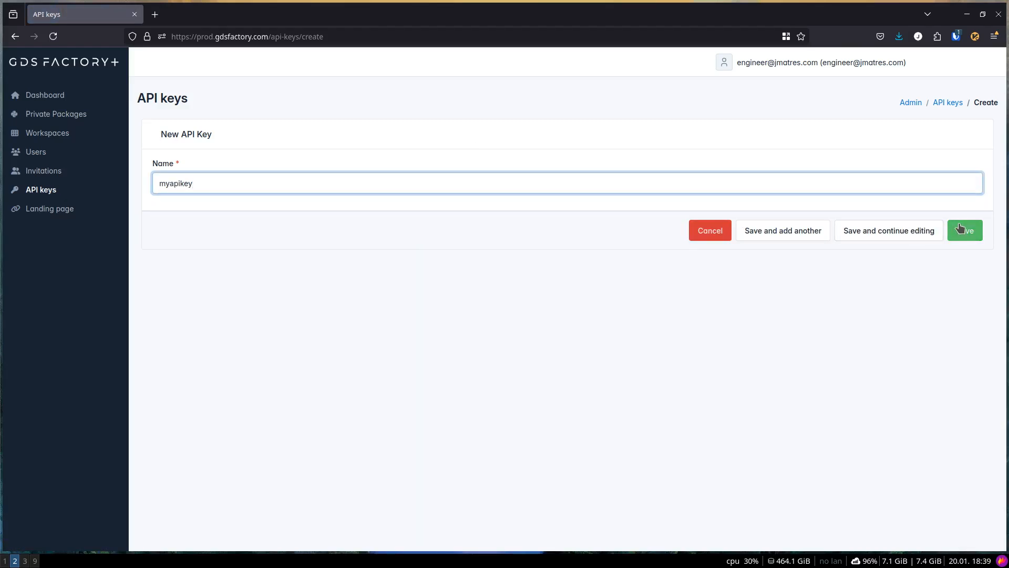
click(964, 230)
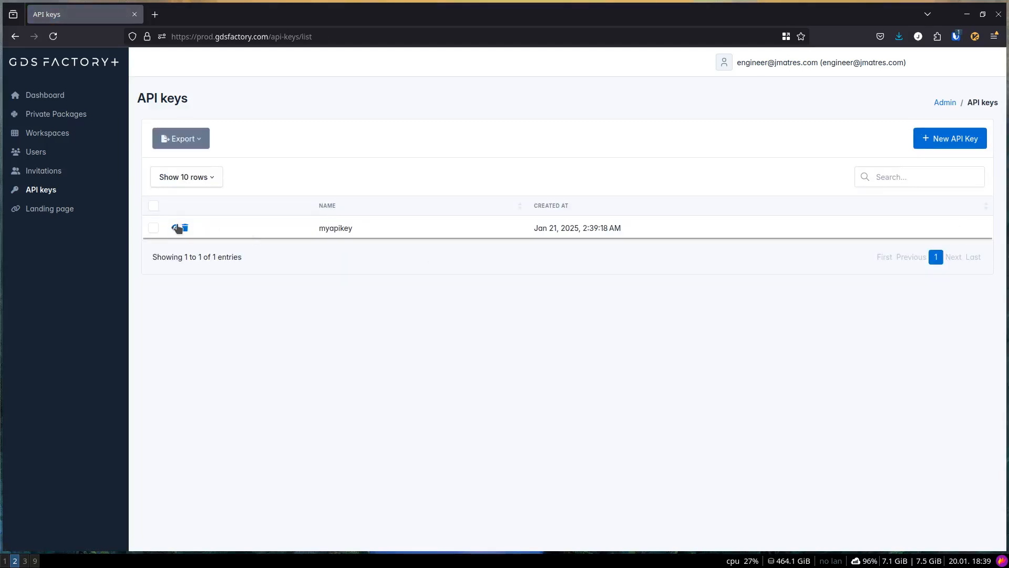
mouse_move(175, 228)
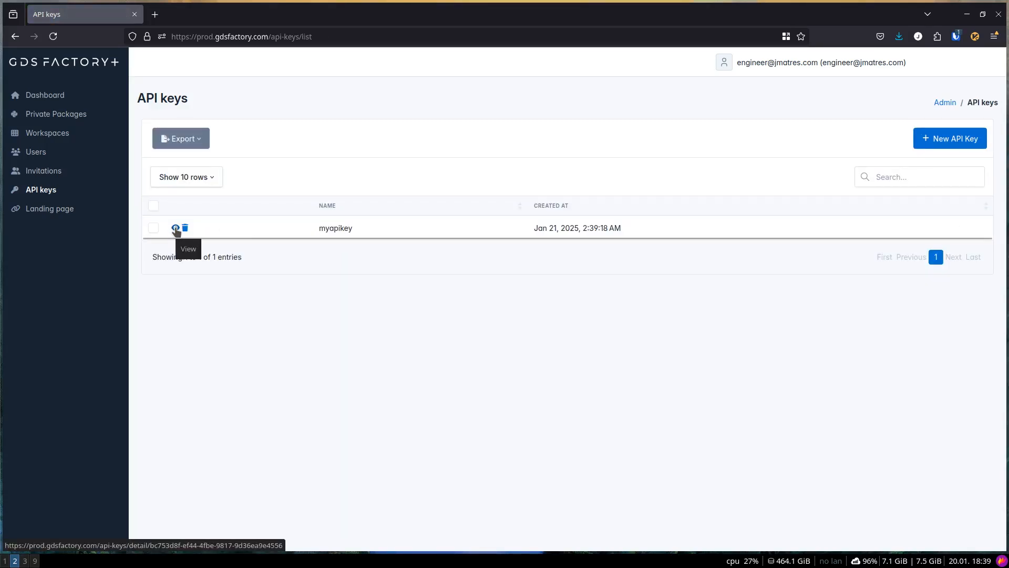
Reveal the myapikey token and copy it to the clipboard
click(175, 228)
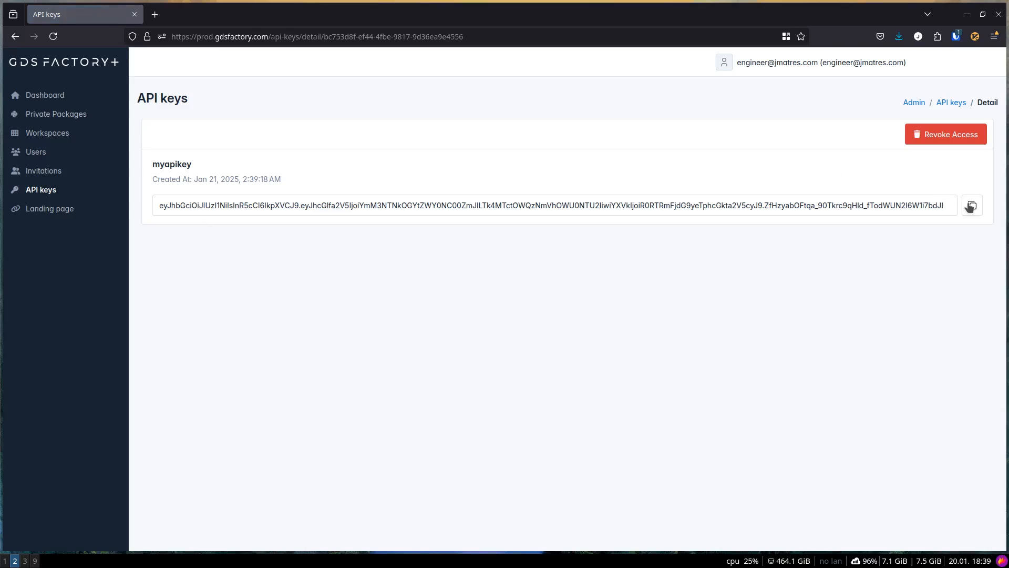
click(972, 205)
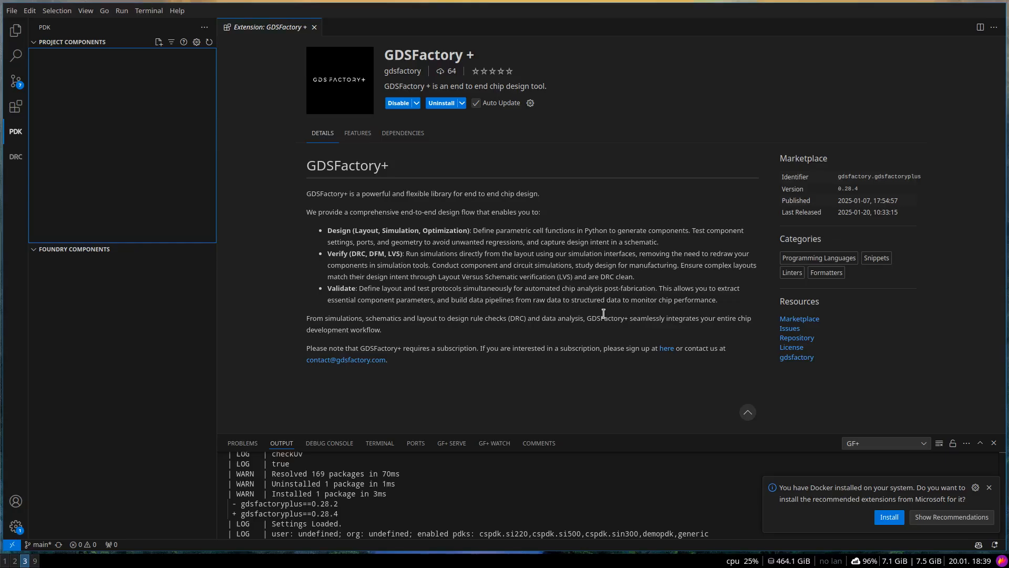
mouse_move(171, 42)
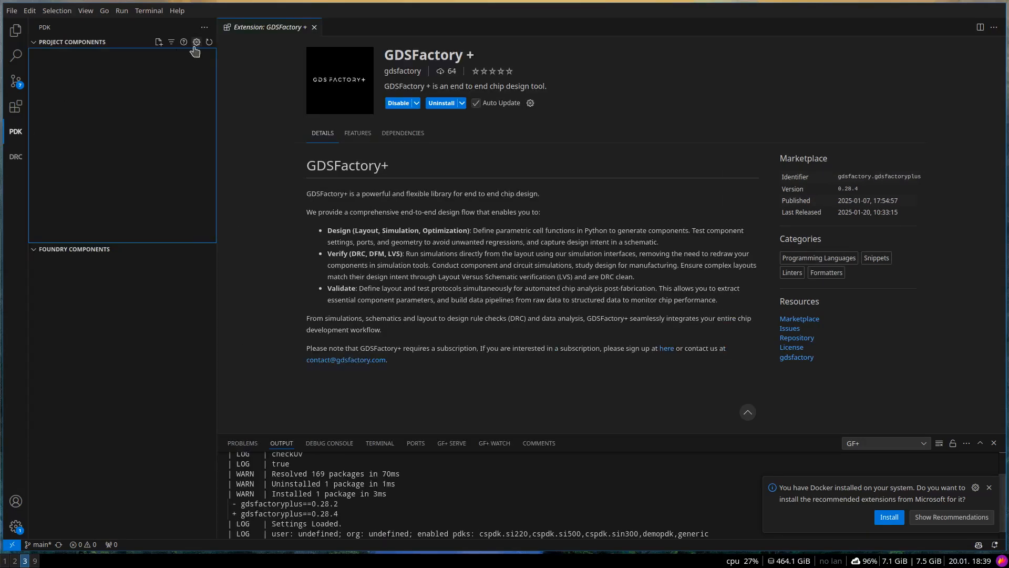
Paste the copied API token on line 2 of gdsfactoryplus.toml via Manage Settings
click(196, 41)
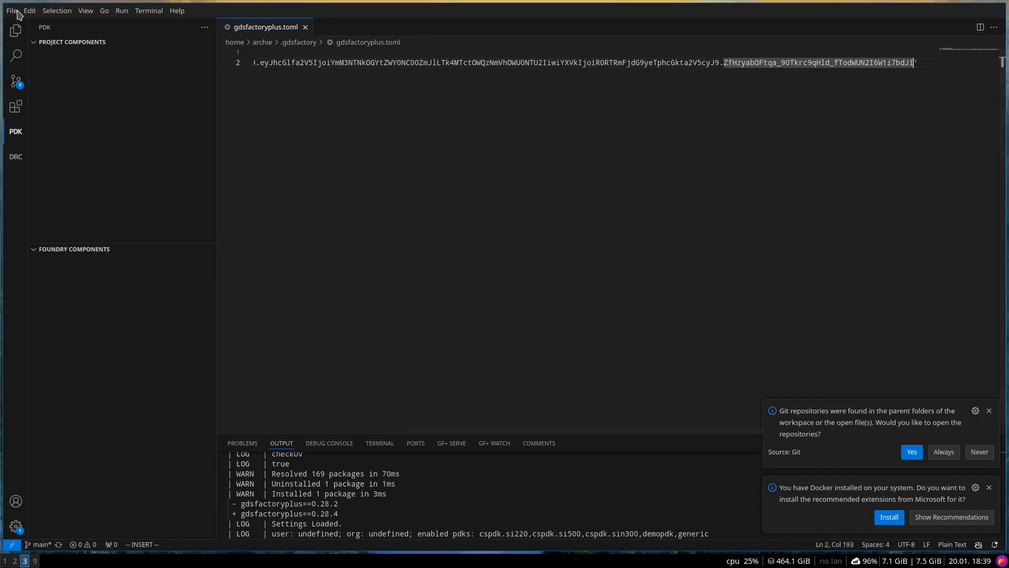
Save gdsfactoryplus.toml and run Developer: Reload Window so cspdk si220 settings load
click(10, 11)
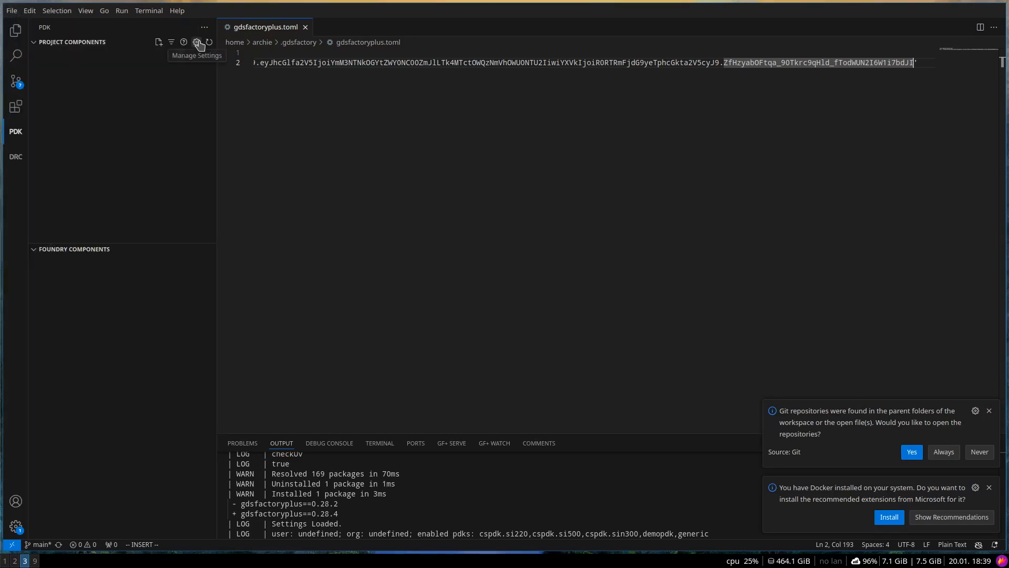
click(199, 42)
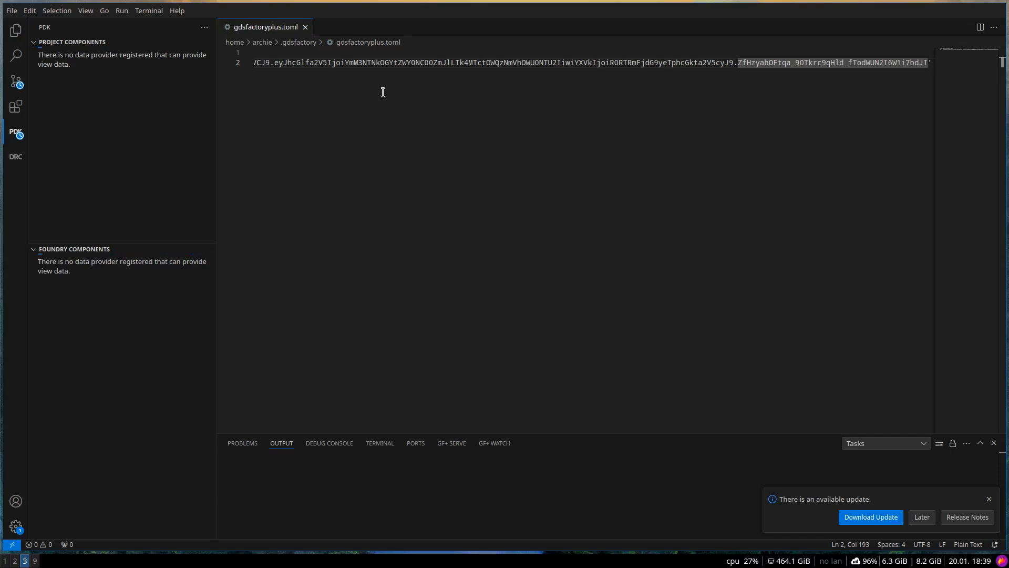
click(305, 27)
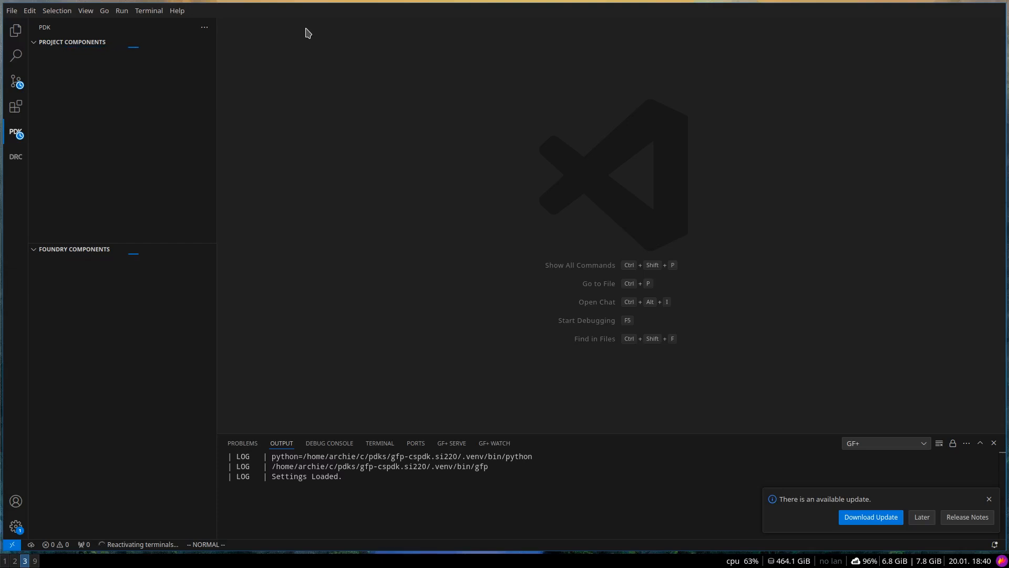
click(989, 498)
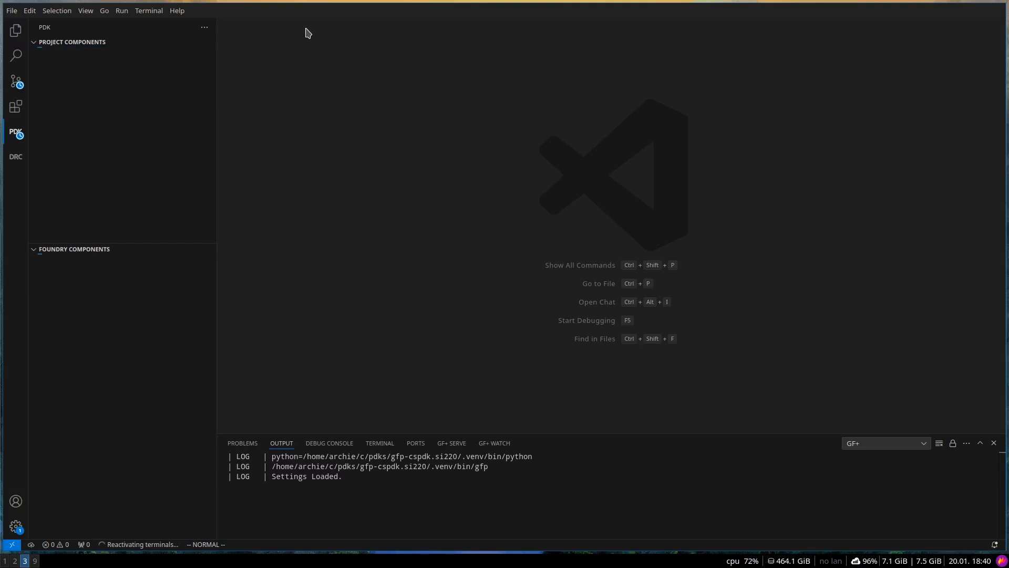